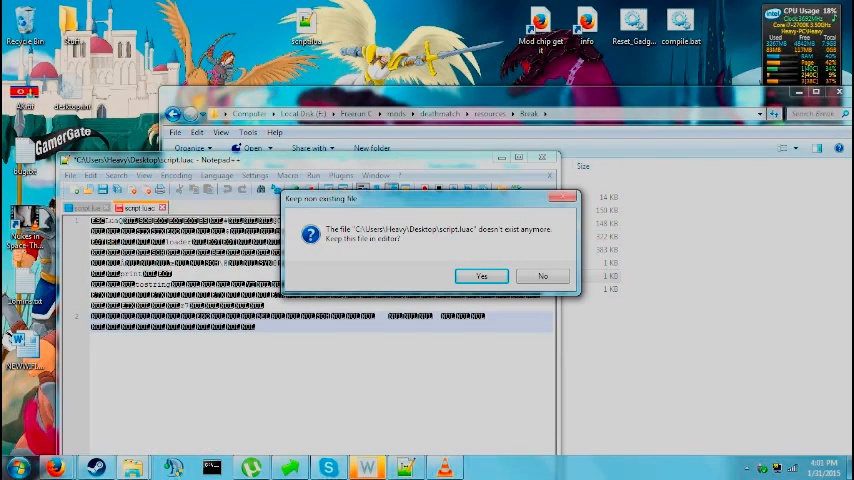
Step: Answer the 'Keep non existing file' prompt about the missing script.luac
left_click(480, 276)
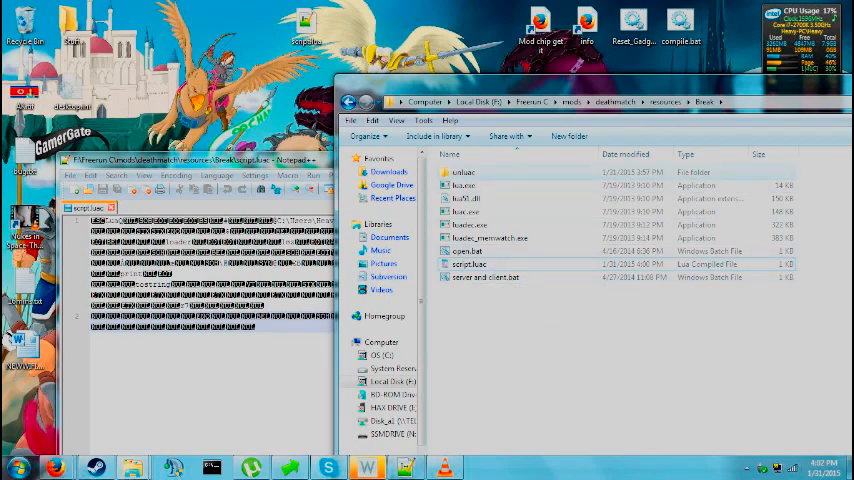
Step: Open the luadec batch file for editing, revealing the luadec command on script.luac
left_click(468, 252)
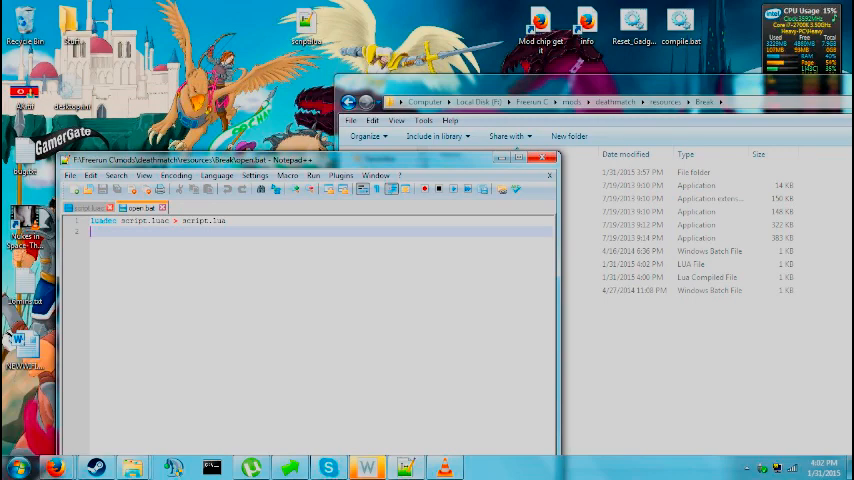
right_click(690, 264)
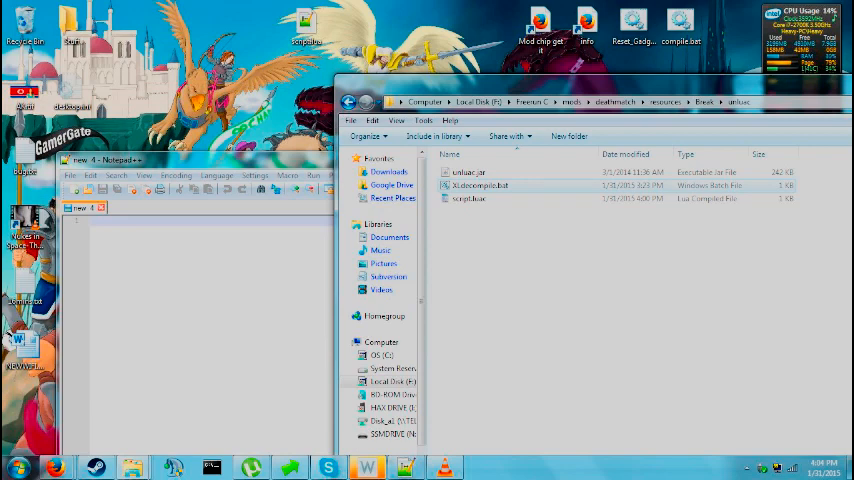
Step: Select the batch file sitting beside unluac.jar and script.luac in the unluac folder
left_click(480, 184)
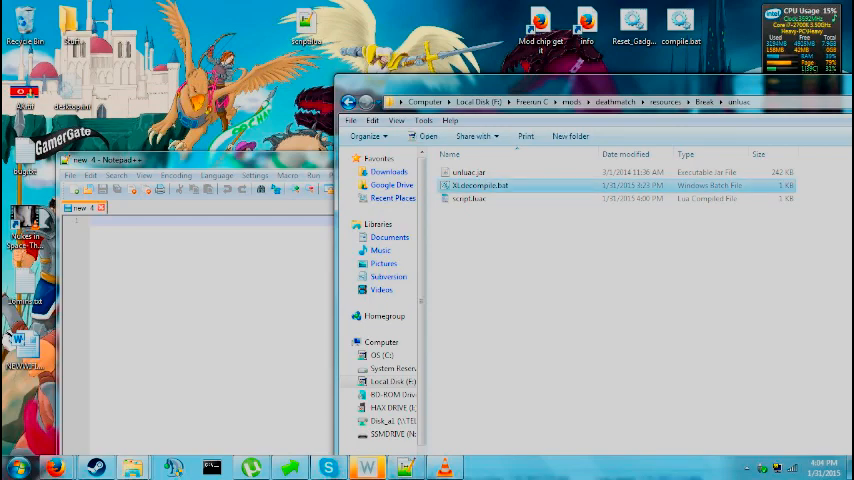